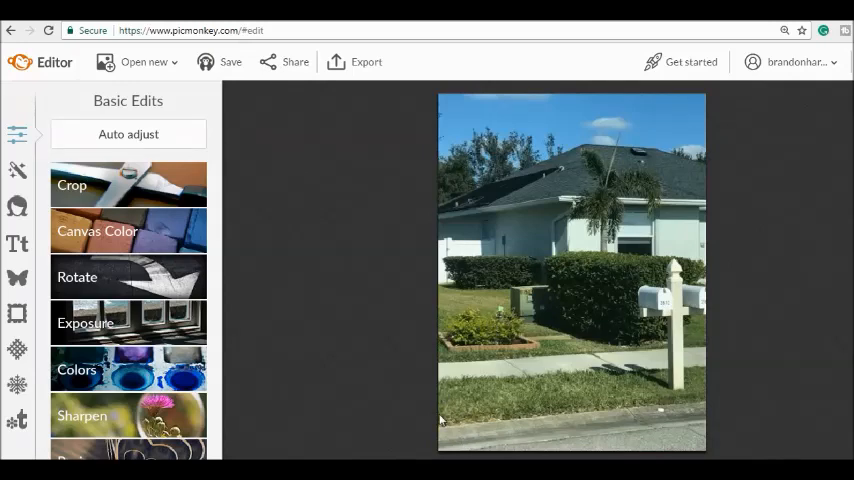
mouse_move(556, 362)
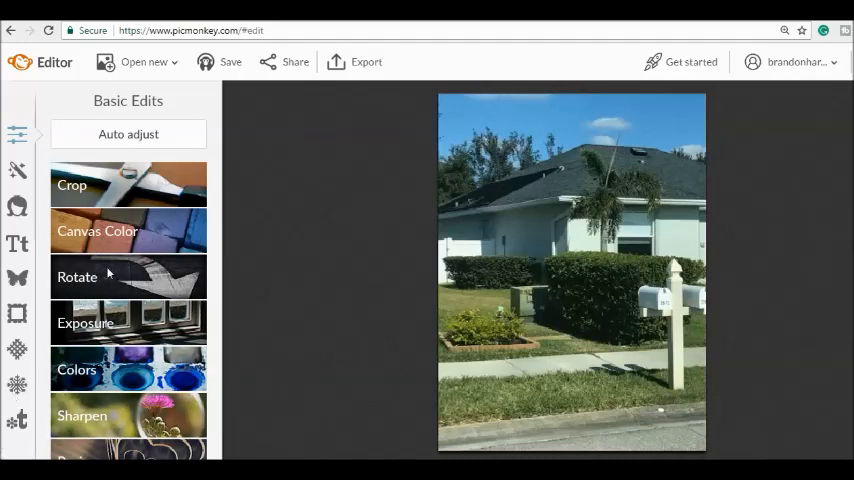
- Crop the house photo to a tighter frame, trimming sky above and road below
left_click(72, 184)
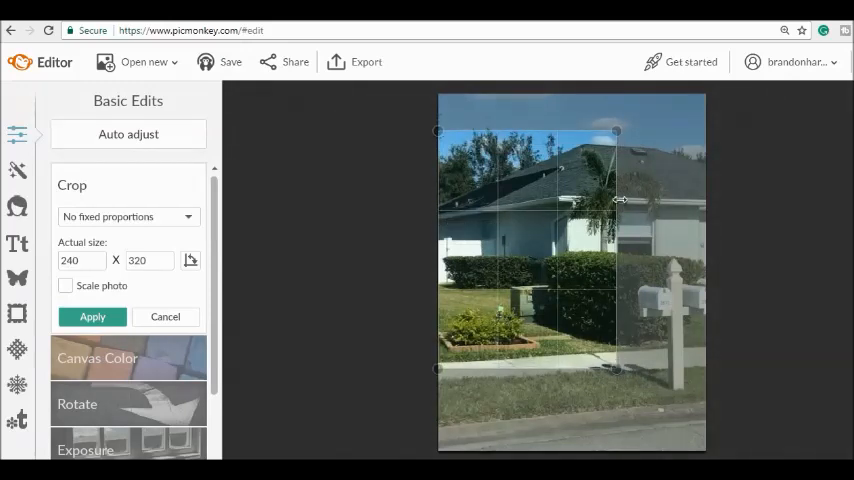
left_click_drag(620, 200, 704, 200)
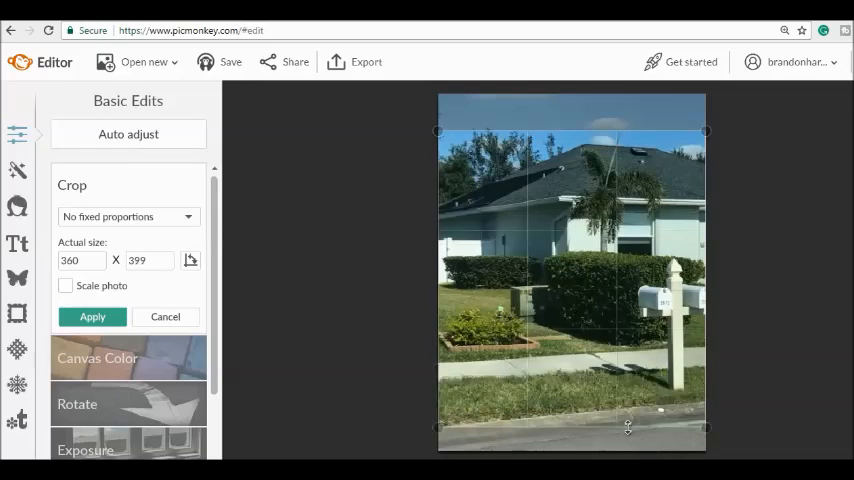
mouse_move(228, 308)
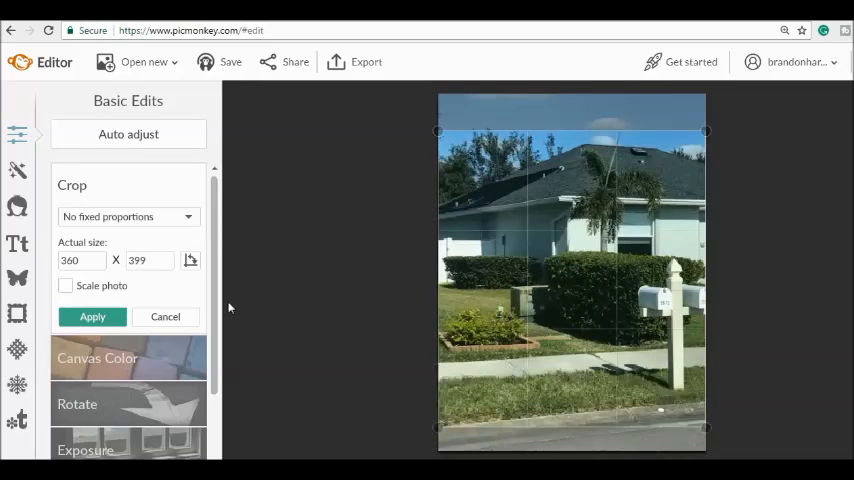
left_click(92, 316)
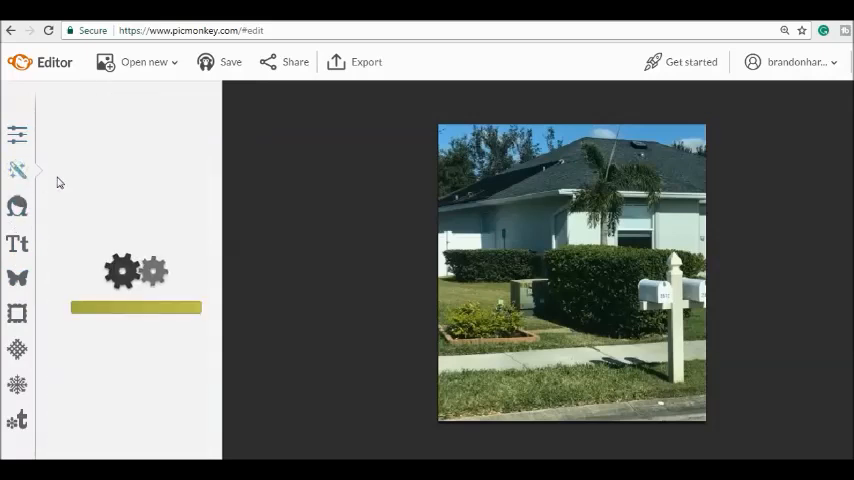
- Preview the Intrepid effect with a fade adjustment, then discard it
left_click(16, 170)
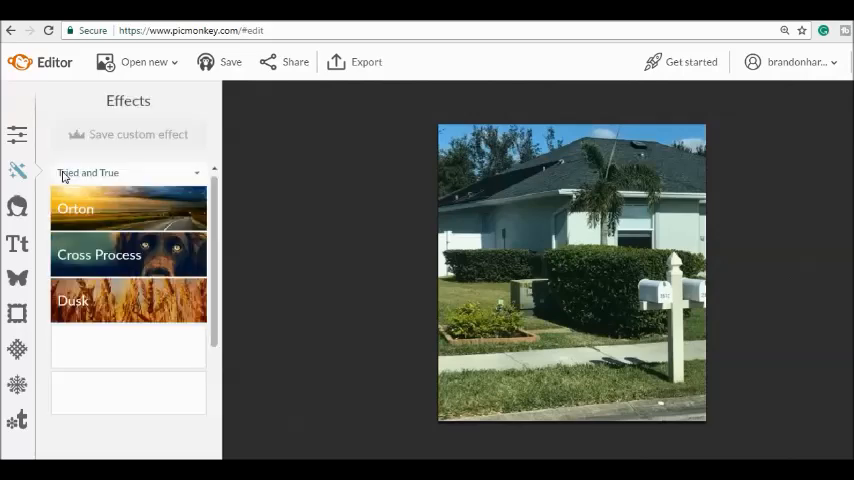
scroll("down", 3)
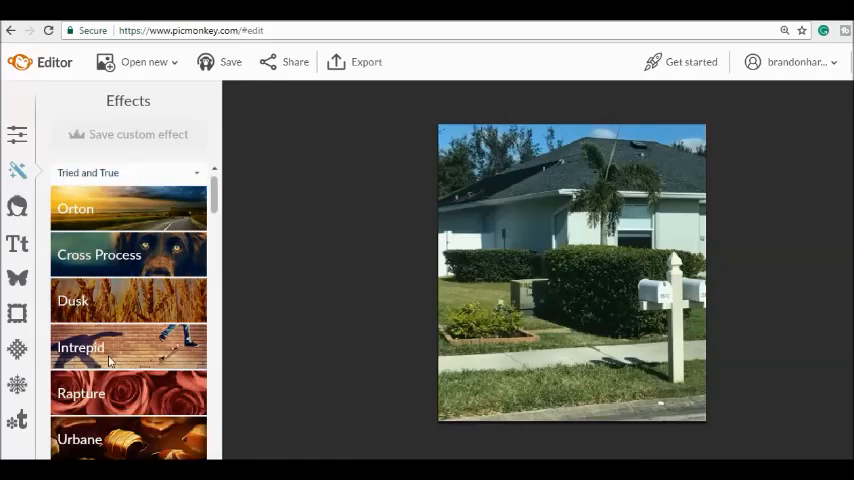
left_click(80, 348)
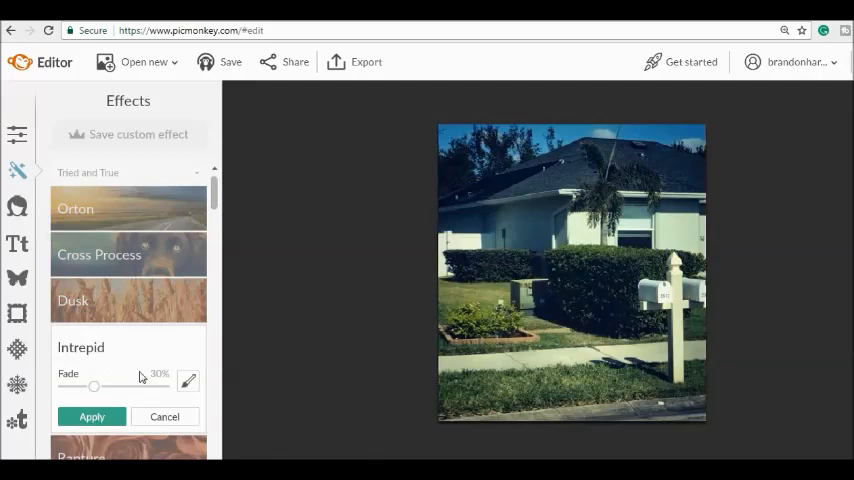
left_click(92, 416)
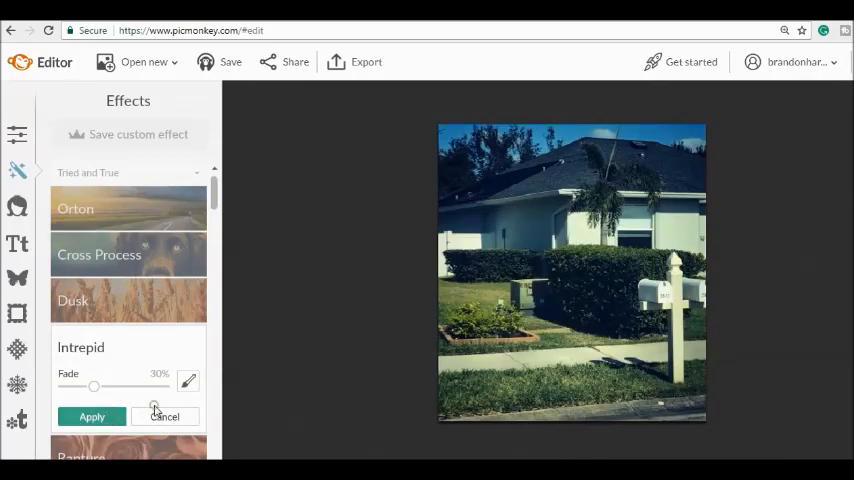
left_click(164, 416)
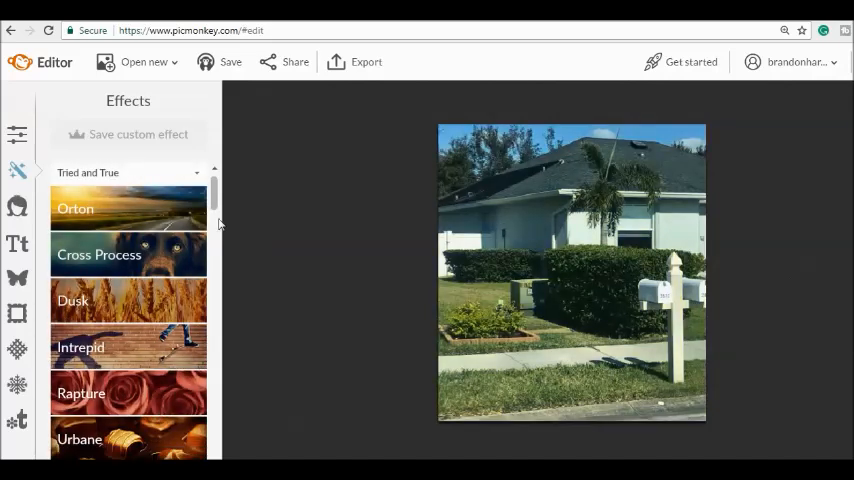
- Apply the Boost effect from the Basic effects for richer colour and contrast
scroll("down", 3)
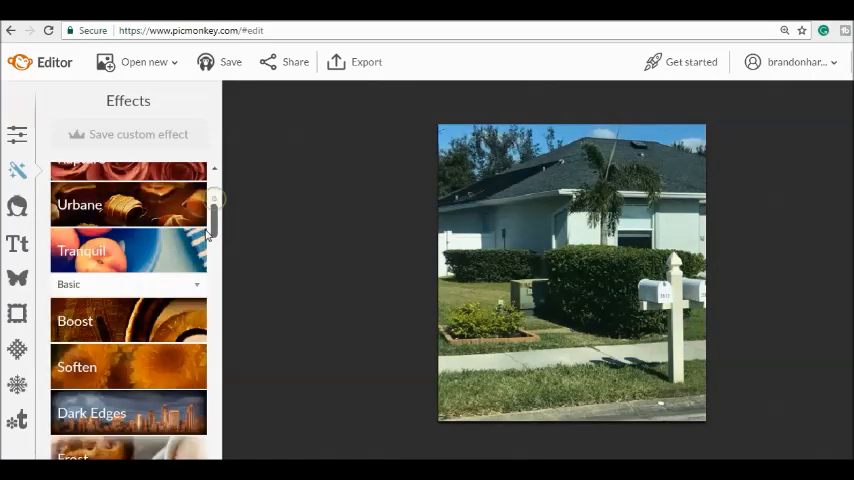
scroll("down", 3)
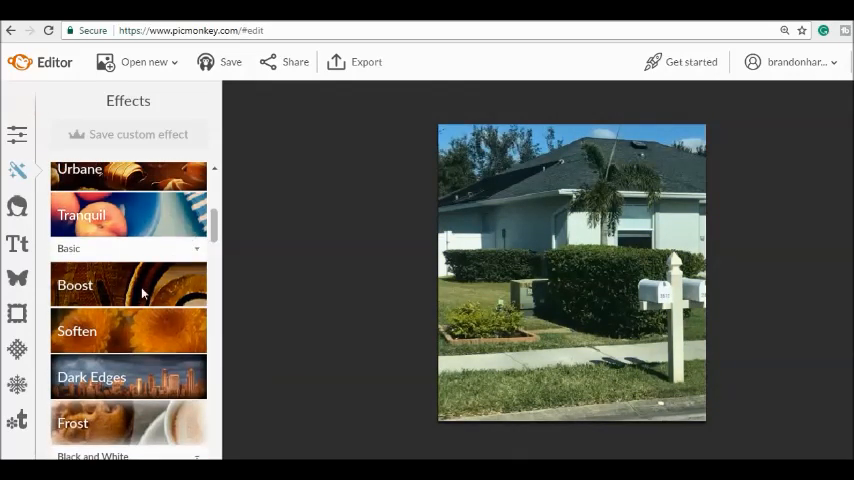
left_click(76, 284)
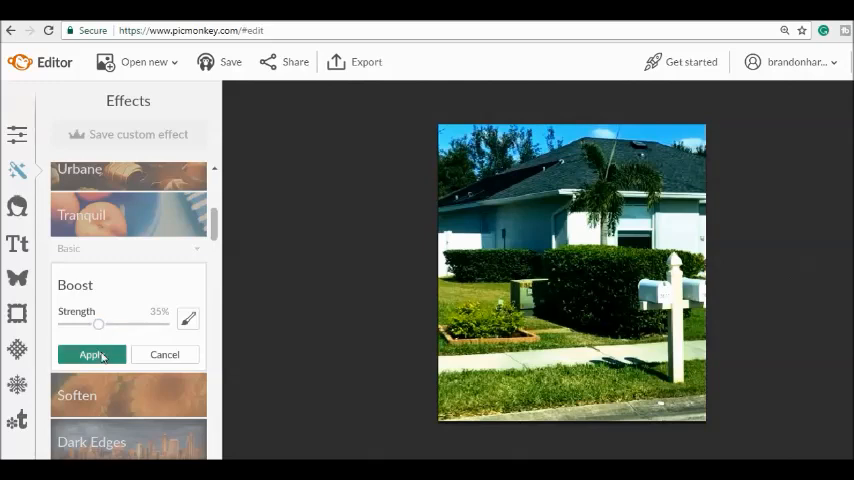
left_click(92, 356)
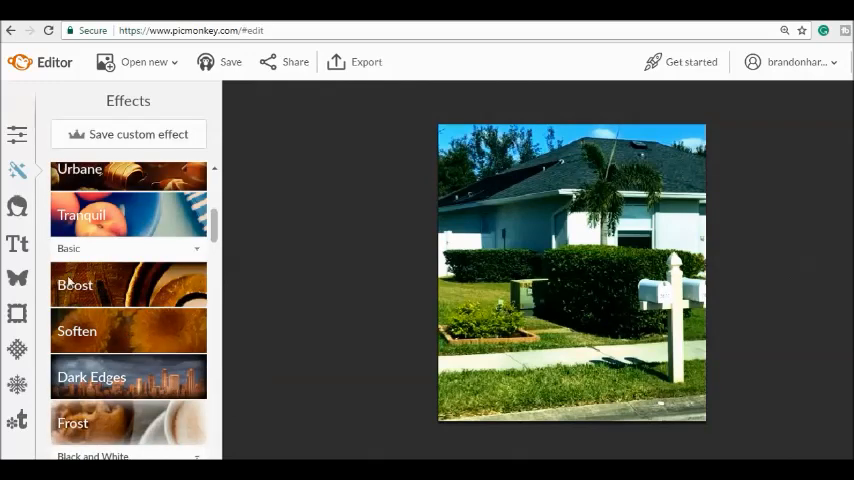
mouse_move(16, 204)
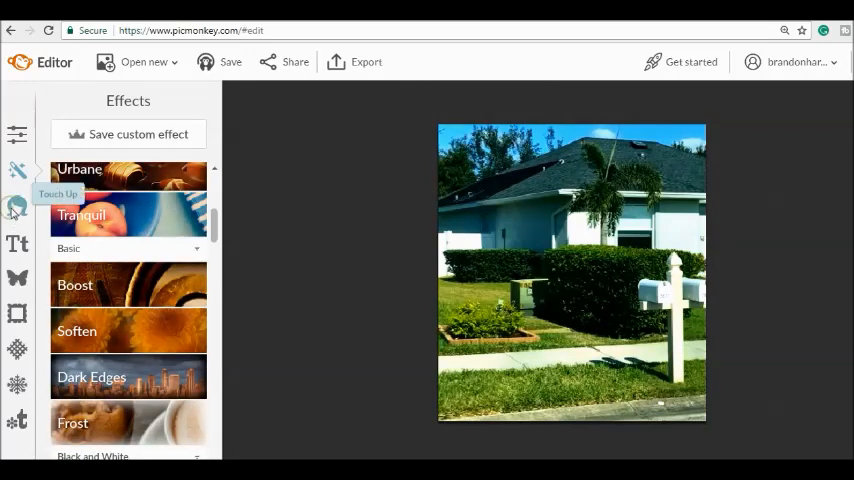
- Set up the Airbrush touch-up at Strong strength for the lawn grass
left_click(16, 204)
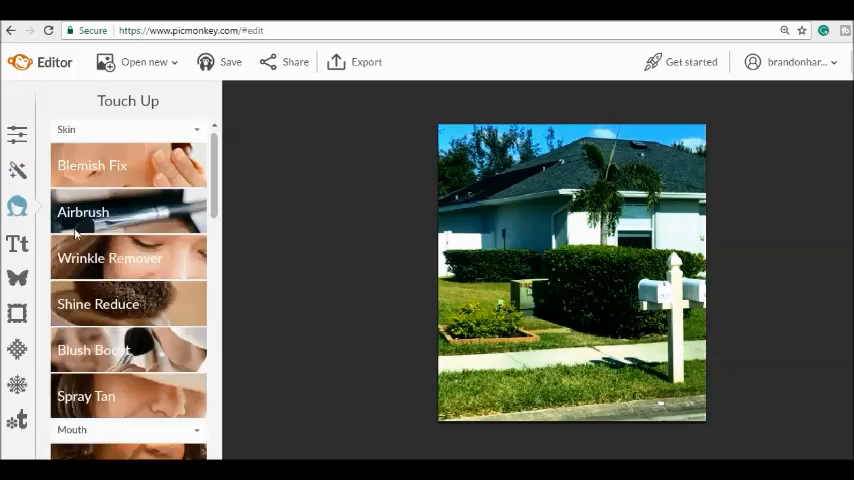
left_click(84, 212)
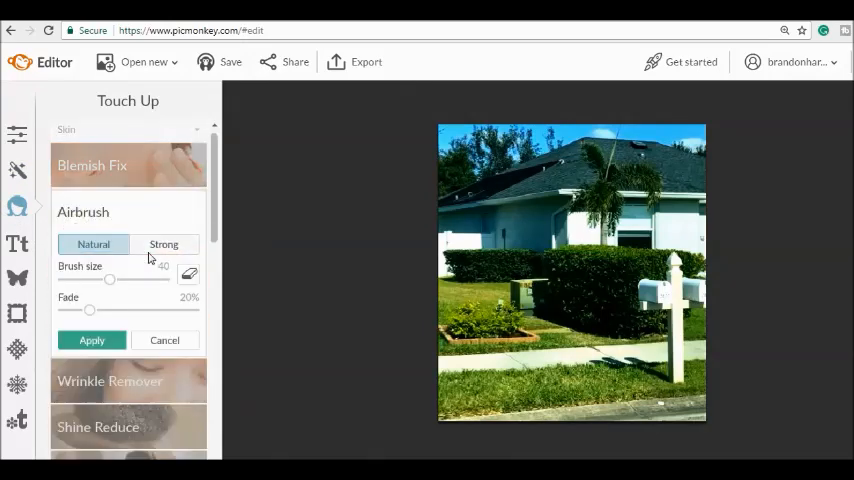
left_click(164, 244)
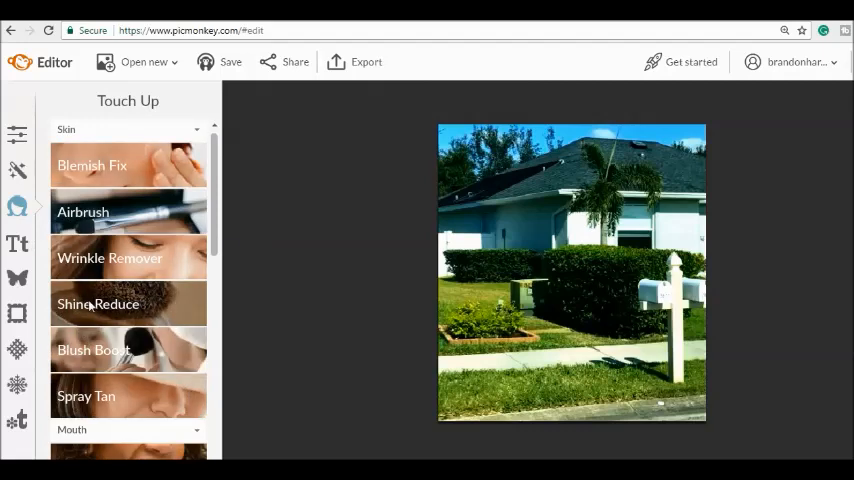
mouse_move(158, 160)
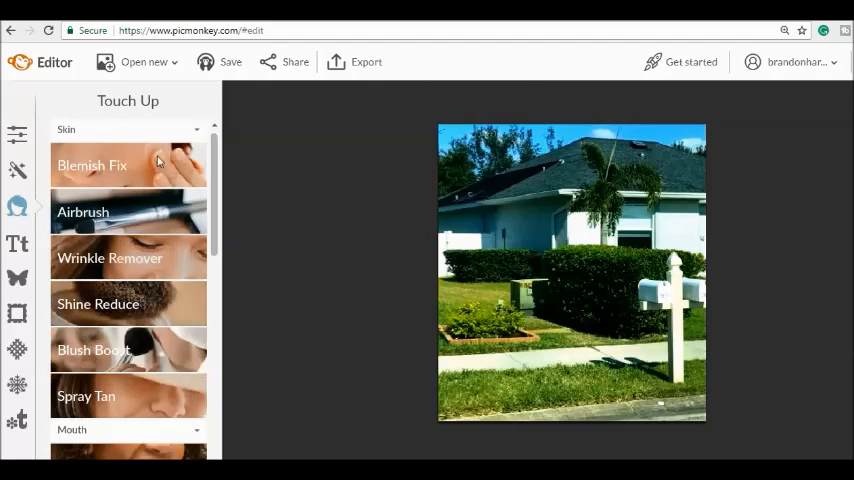
- Apply a Blemish Fix touch-up to the house photo
left_click(92, 164)
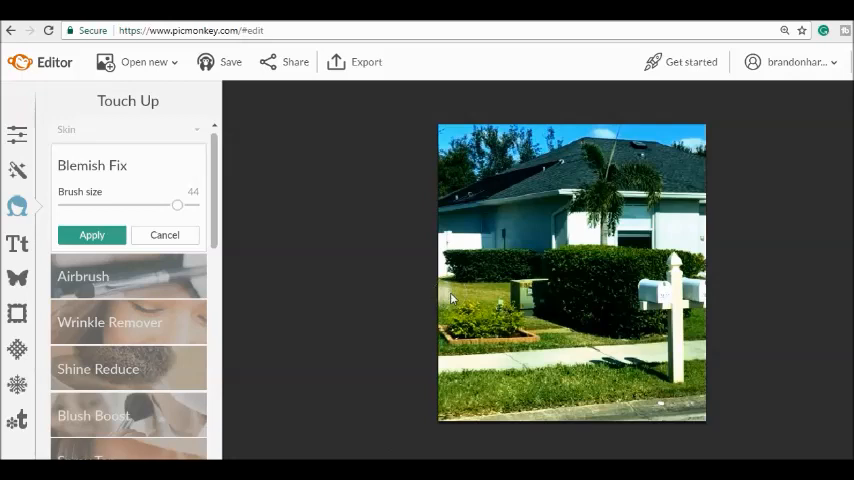
mouse_move(424, 440)
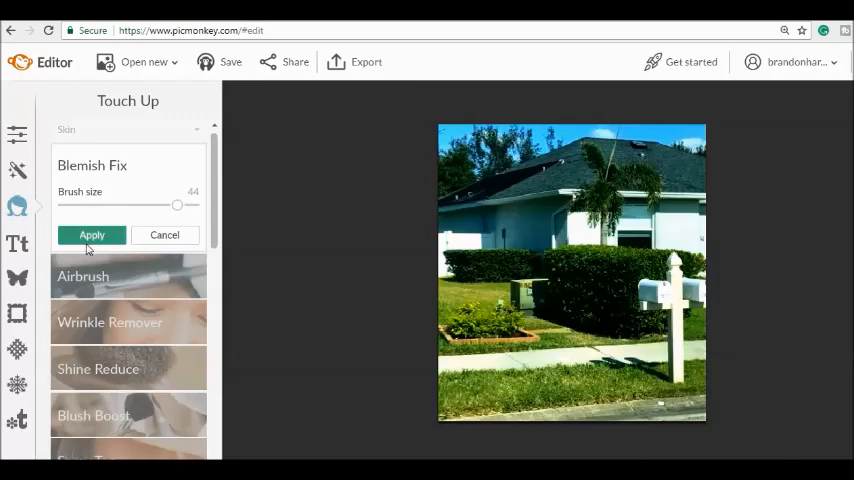
left_click(164, 234)
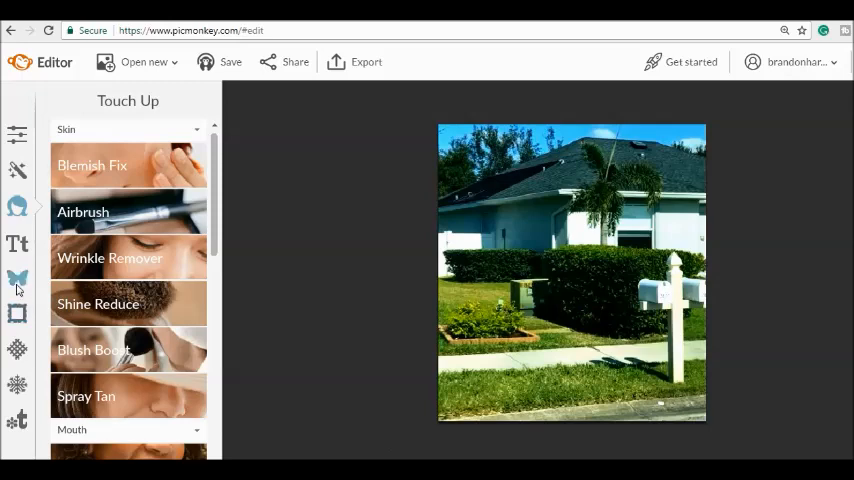
- Add a basic star shape from the Stars overlays onto the photo
left_click(16, 278)
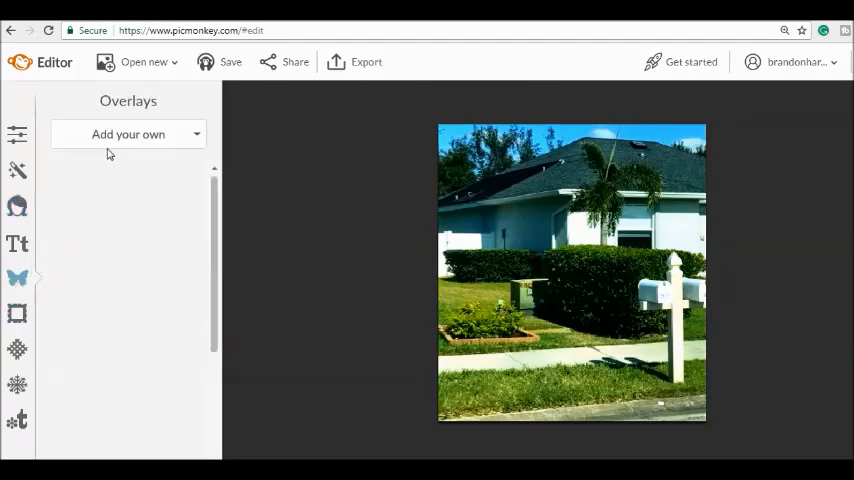
left_click(128, 134)
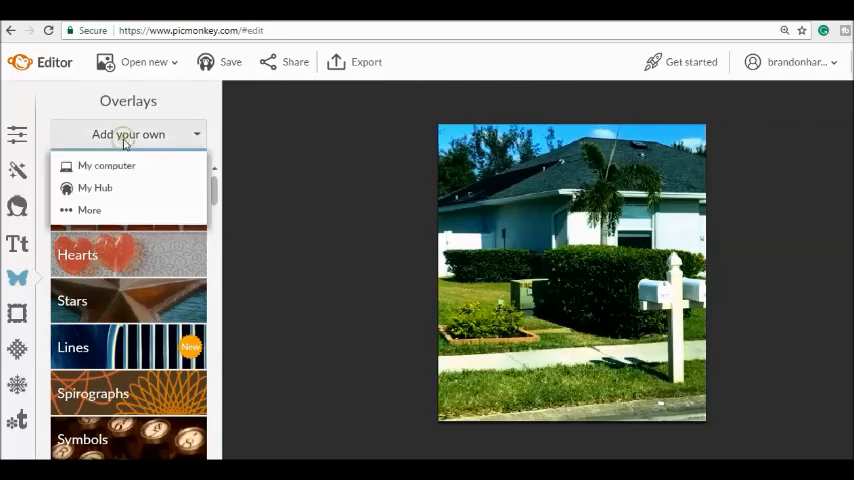
mouse_move(96, 188)
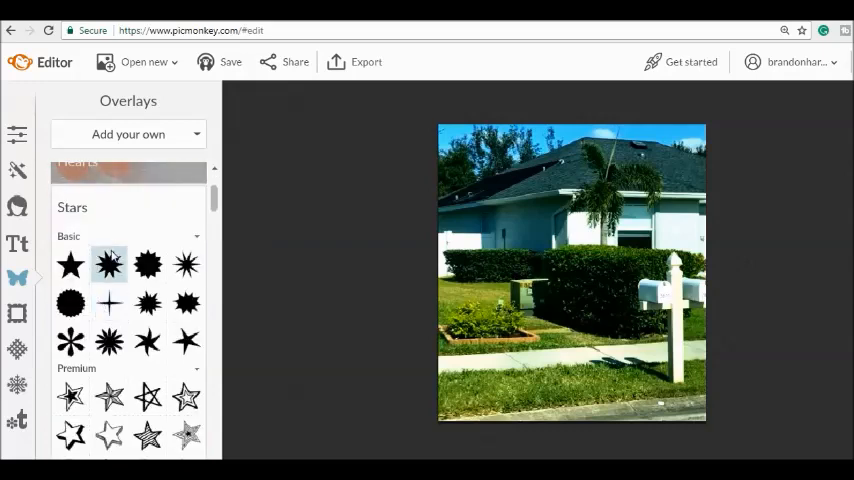
left_click(70, 264)
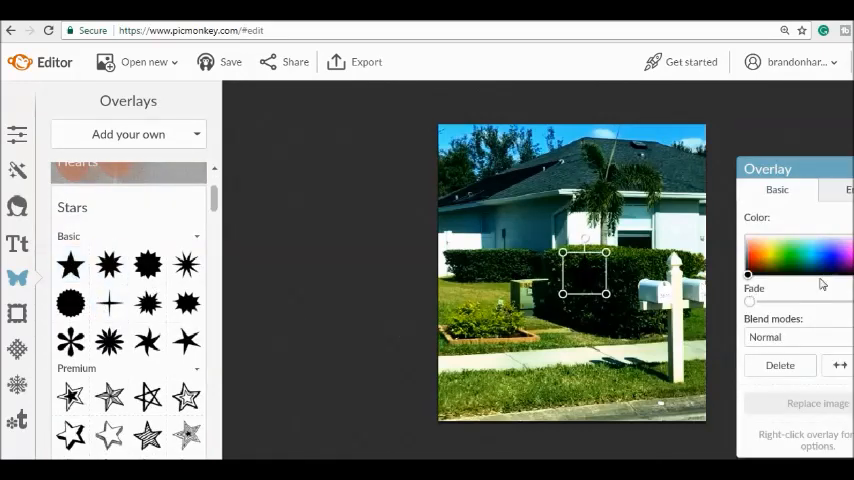
- Drag the white star overlay down onto the lawn in the bottom-left corner
left_click(844, 236)
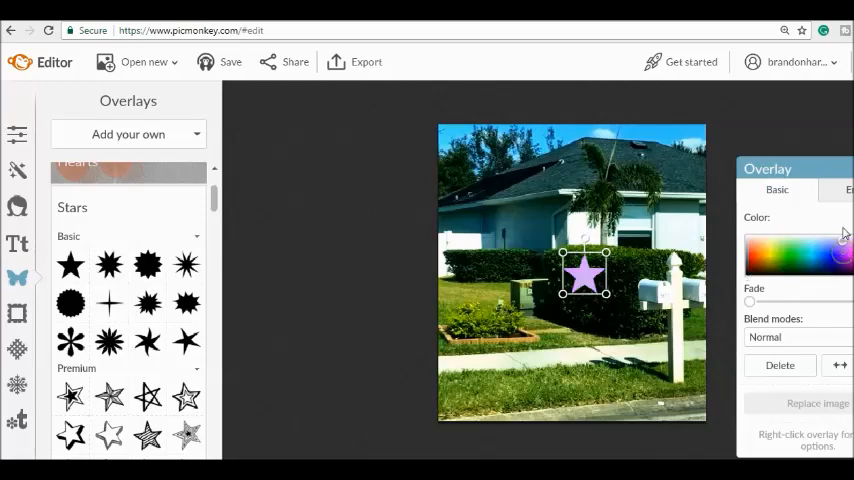
left_click_drag(584, 276, 536, 320)
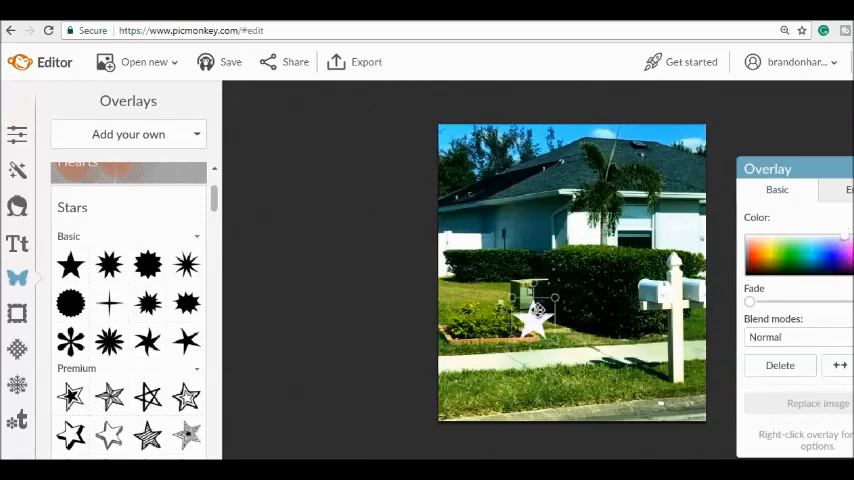
left_click_drag(538, 318, 476, 378)
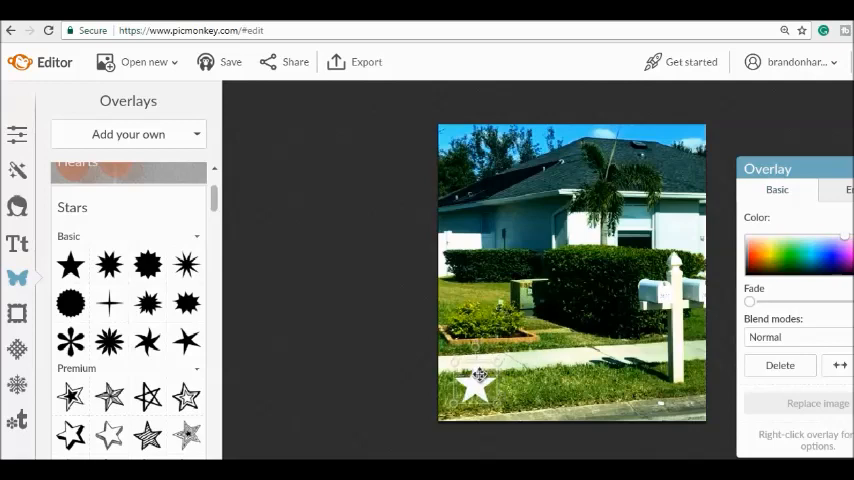
left_click_drag(478, 378, 652, 390)
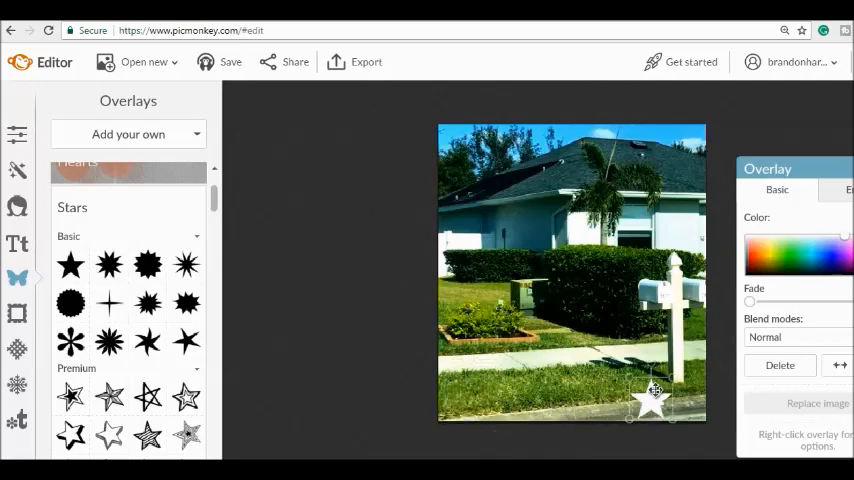
left_click_drag(656, 392, 456, 390)
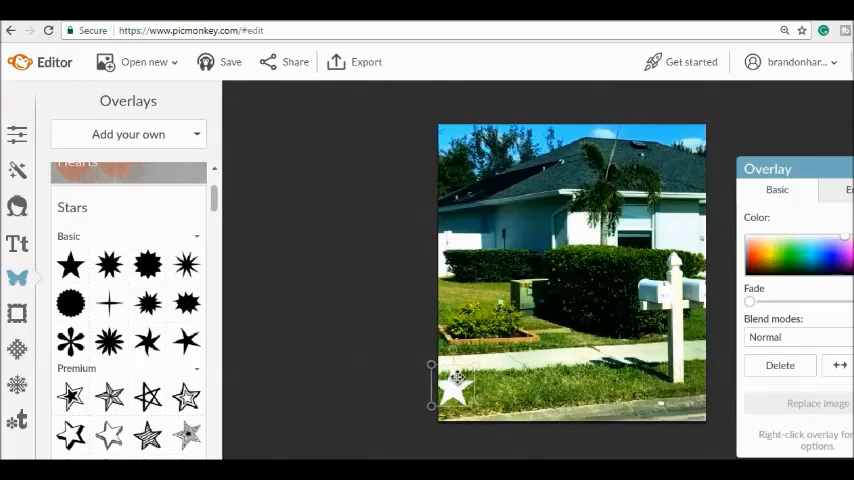